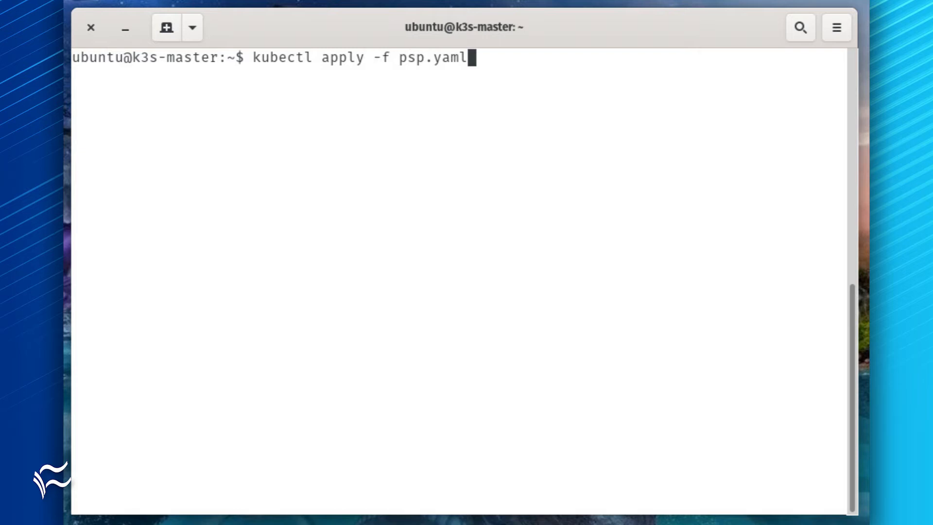
Run kubectl apply -f psp.yaml to create the psp pod security policy
{"action": "key", "text": "Return"}
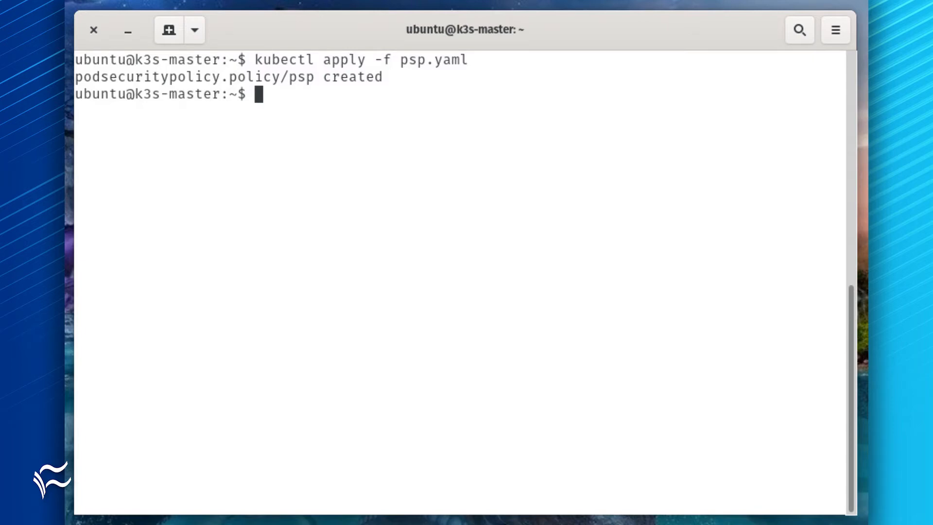
List pod security policies with kubectl get psp, showing restricted and psp
{"action": "type", "text": "kubectl get psp"}
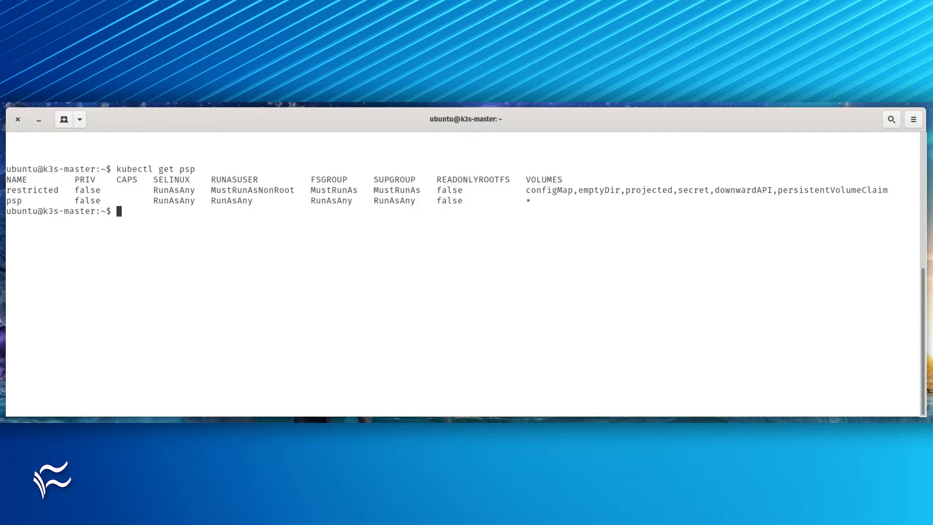
Edit rbac-psp.yaml in nano to define the psp:psp cluster role and binding
{"action": "type", "text": "nano rbac-psp.yaml"}
{"action": "type", "text": "kubectl apply -f rbac-psp.yaml"}
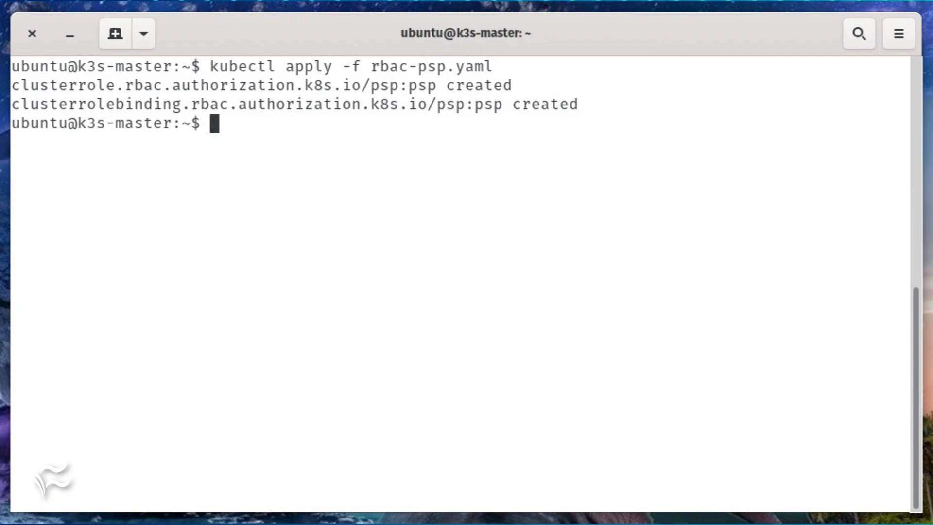
Ask kubectl auth can-i use psp/psp for the current user, getting yes
{"action": "type", "text": "kubectl auth can-i use psp/psp"}
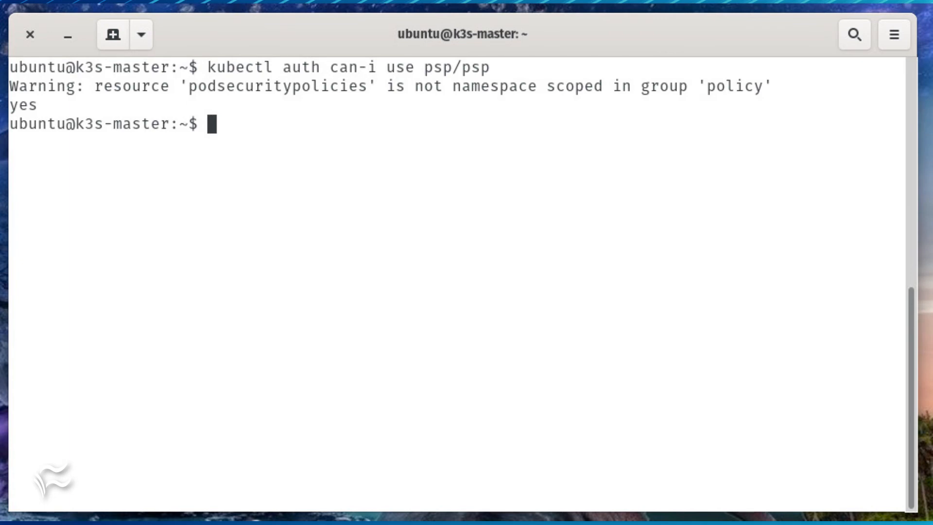
Run the can-i check as any-user in system:authenticated, getting no
{"action": "type", "text": "--as-group=system:authenticated --as=any-user"}
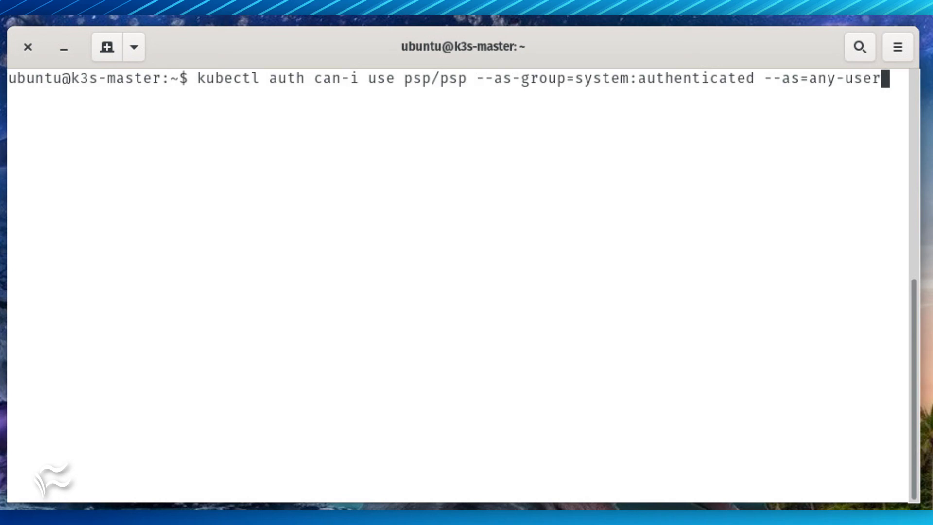
{"action": "key", "text": "Return"}
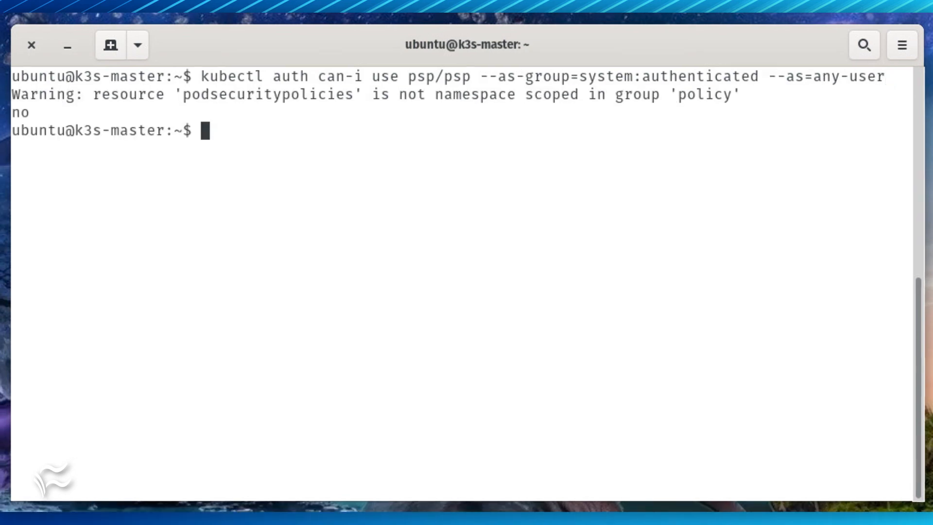